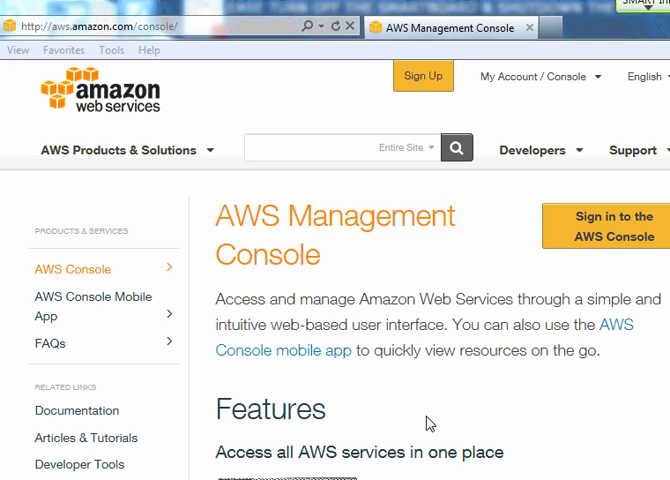
pyautogui.moveTo(416, 418)
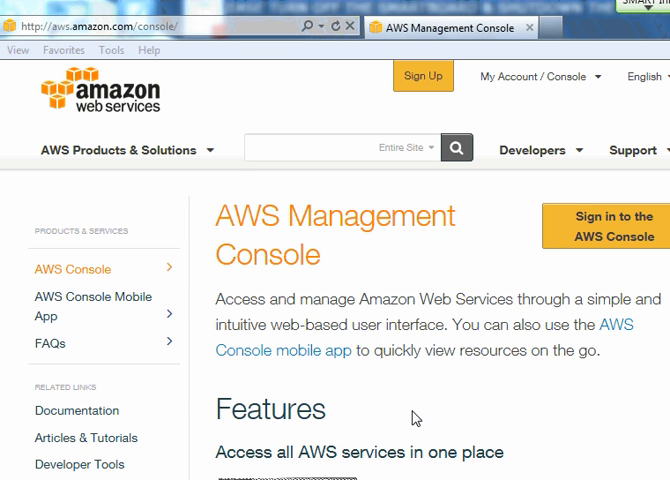
pyautogui.moveTo(344, 230)
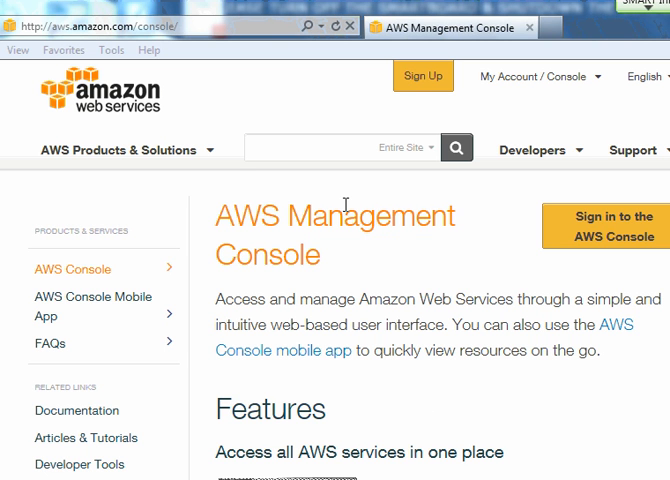
pyautogui.moveTo(428, 90)
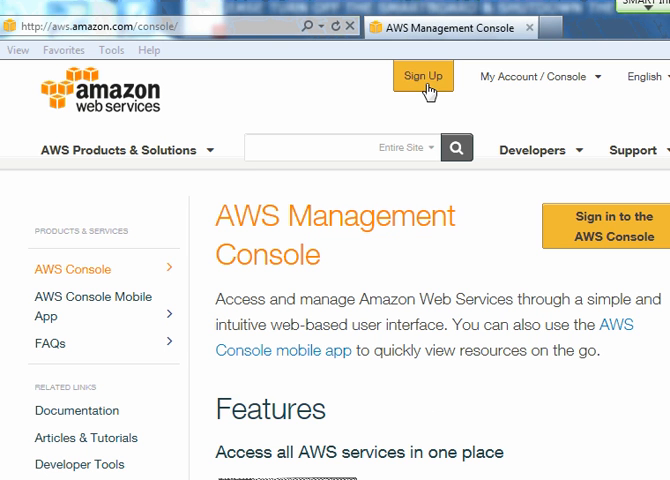
# Step: Open the My Account / Console dropdown at the top of the AWS page
pyautogui.click(540, 76)
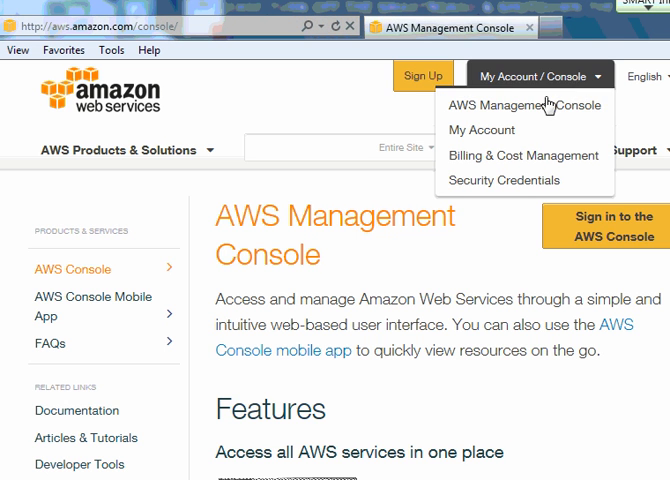
pyautogui.moveTo(524, 104)
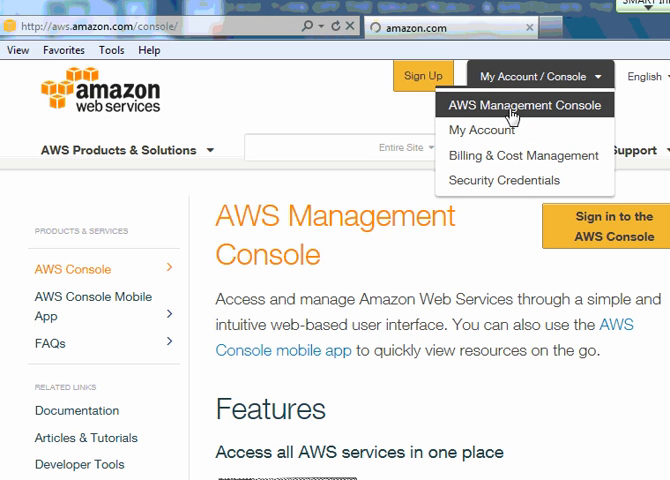
# Step: Sign in to the AWS Management Console as a returning user with the account password
pyautogui.click(524, 104)
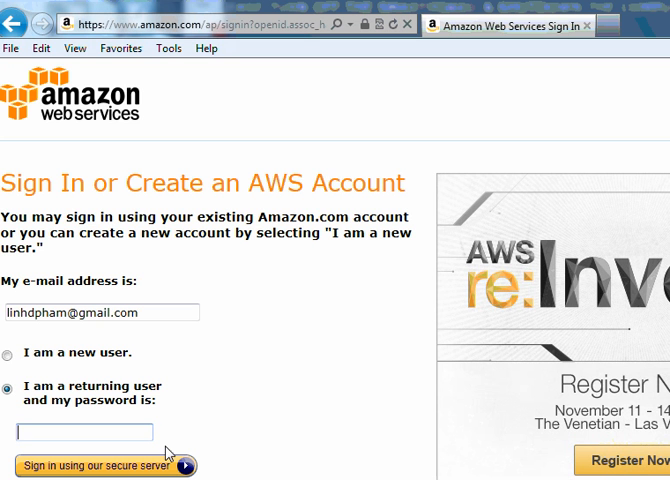
pyautogui.click(84, 432)
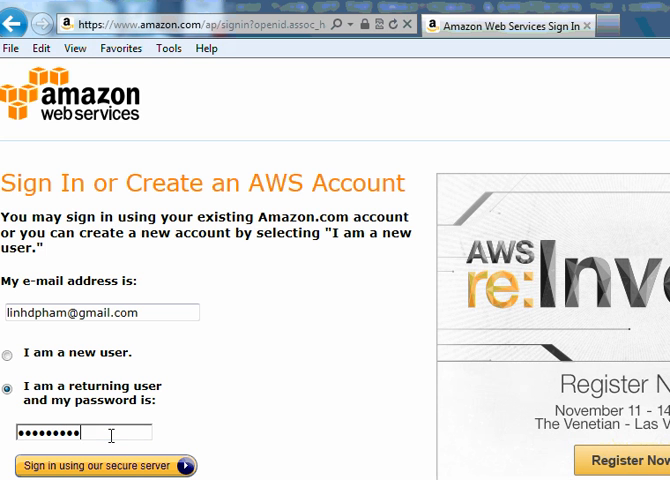
pyautogui.click(104, 466)
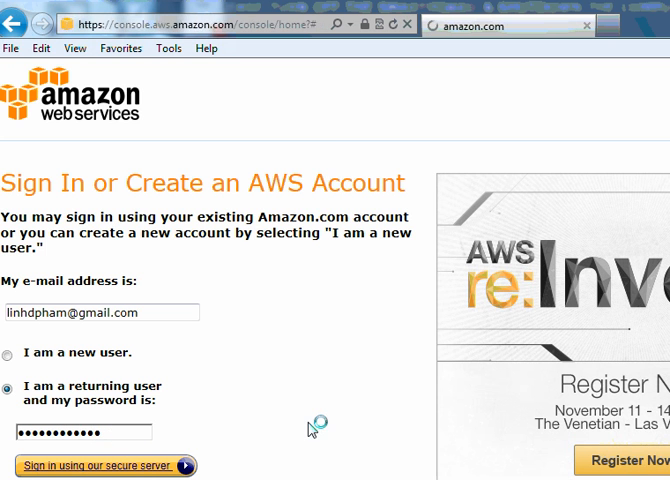
pyautogui.click(100, 464)
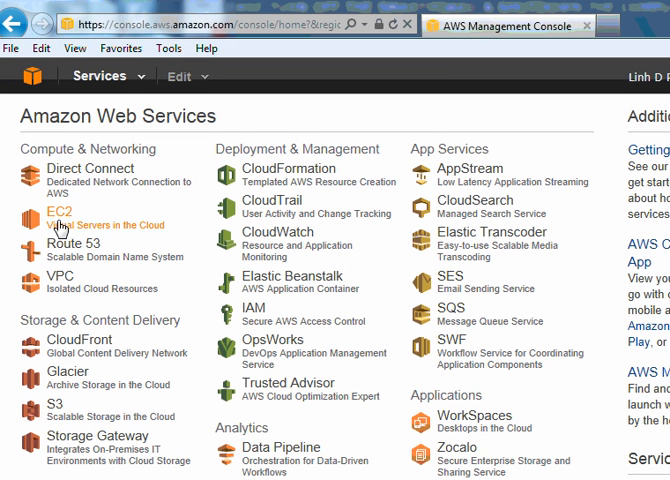
pyautogui.moveTo(78, 228)
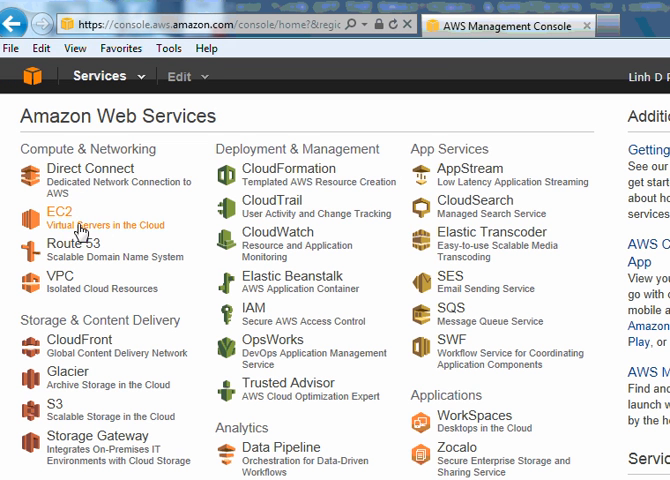
pyautogui.moveTo(504, 236)
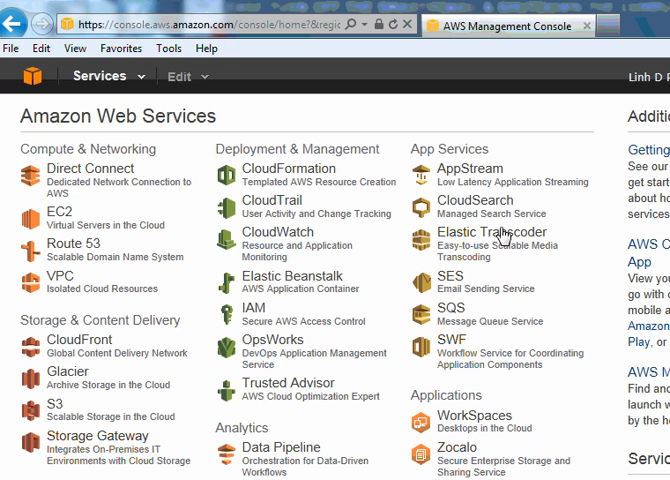
pyautogui.moveTo(280, 276)
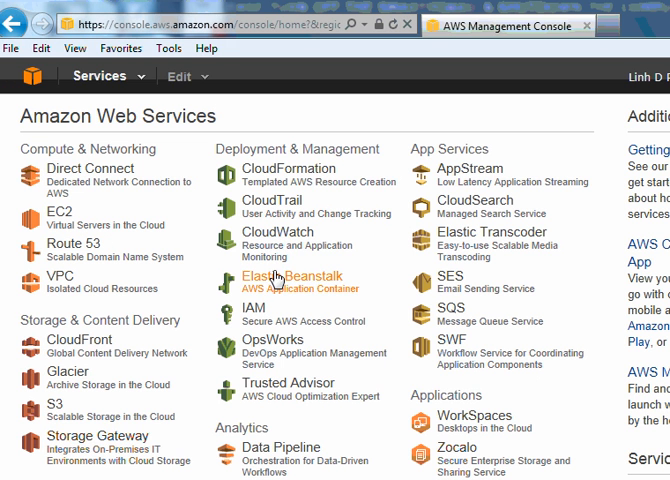
pyautogui.moveTo(424, 390)
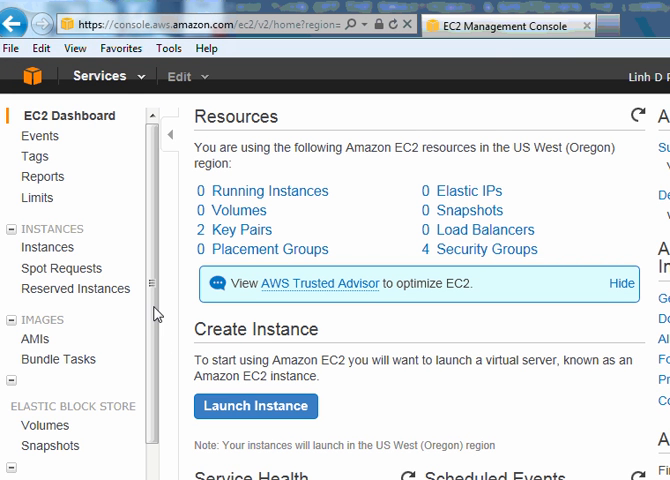
# Step: Confirm US West (Oregon) in the EC2 region list and reach Network & Security in the sidebar
pyautogui.scroll(-3)
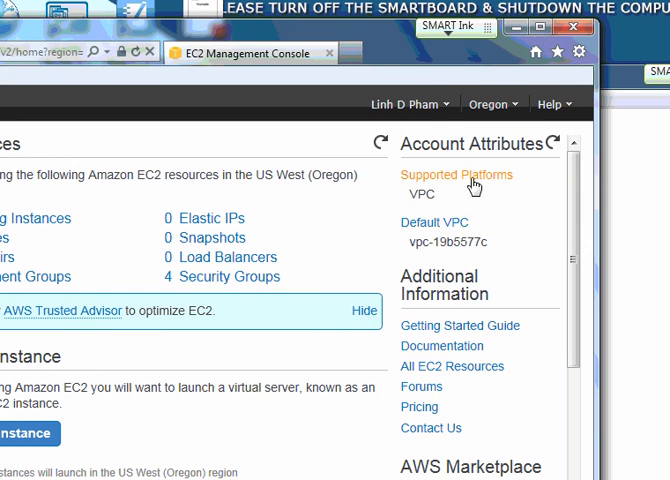
pyautogui.click(492, 104)
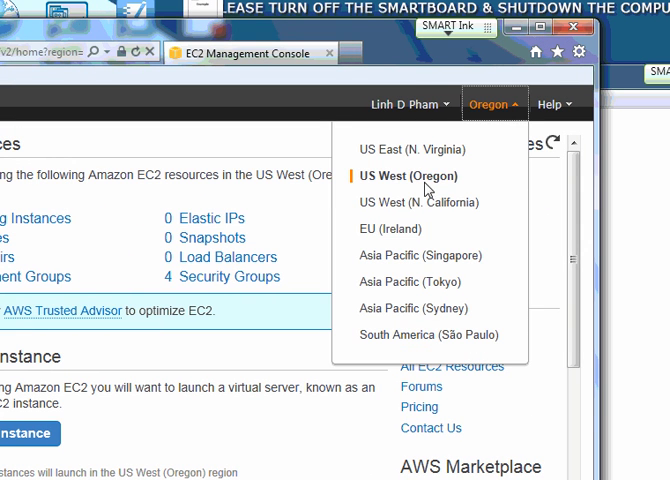
pyautogui.moveTo(448, 180)
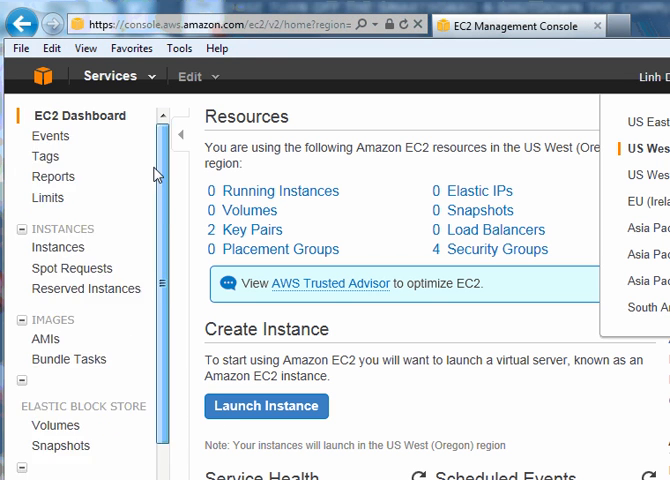
pyautogui.scroll(-3)
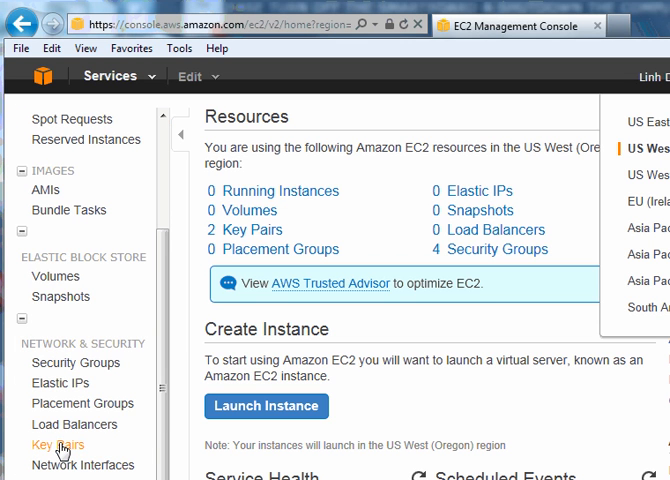
# Step: Create a new EC2 key pair named podcast
pyautogui.click(56, 444)
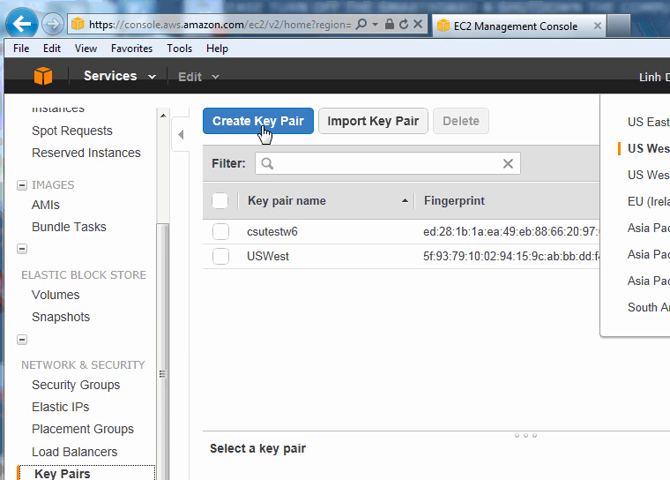
pyautogui.click(256, 120)
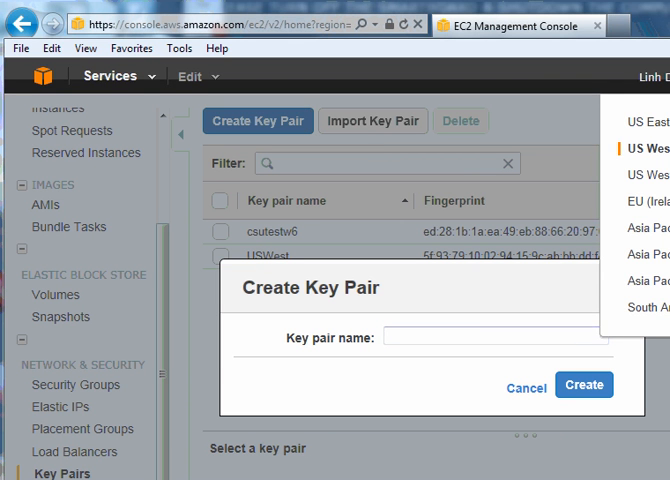
pyautogui.click(496, 336)
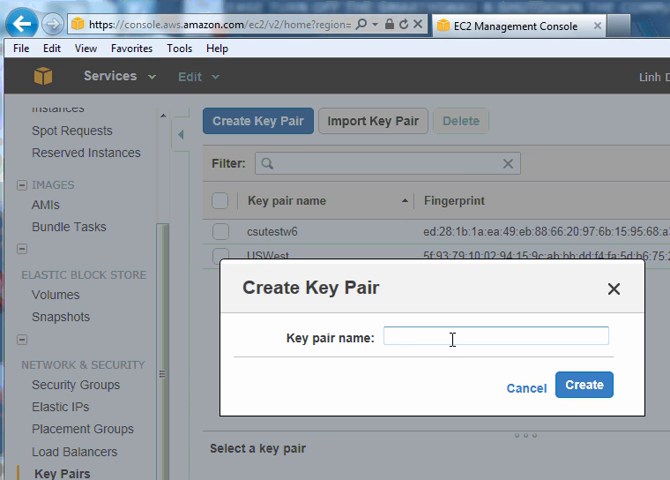
pyautogui.write('podcast')
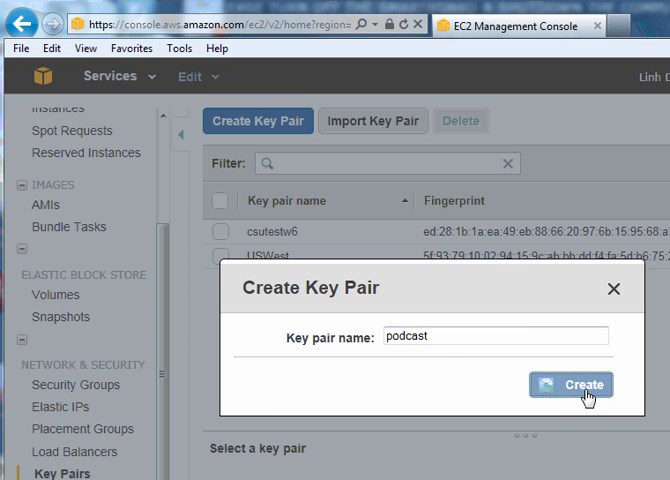
pyautogui.click(572, 384)
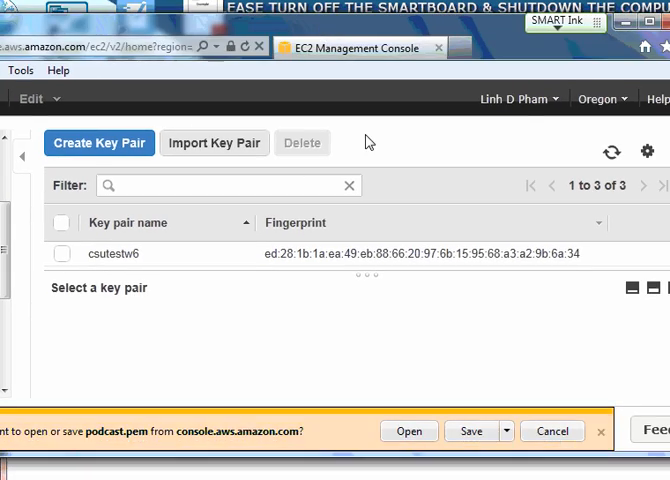
# Step: Save the downloaded podcast.pem key file to C:\temp
pyautogui.click(504, 430)
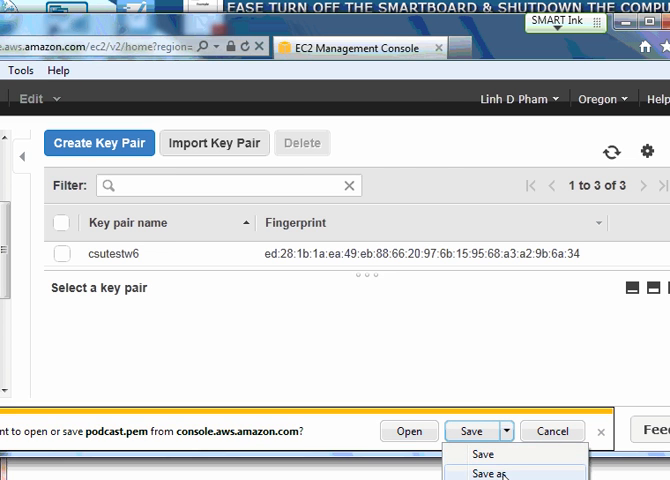
pyautogui.click(496, 472)
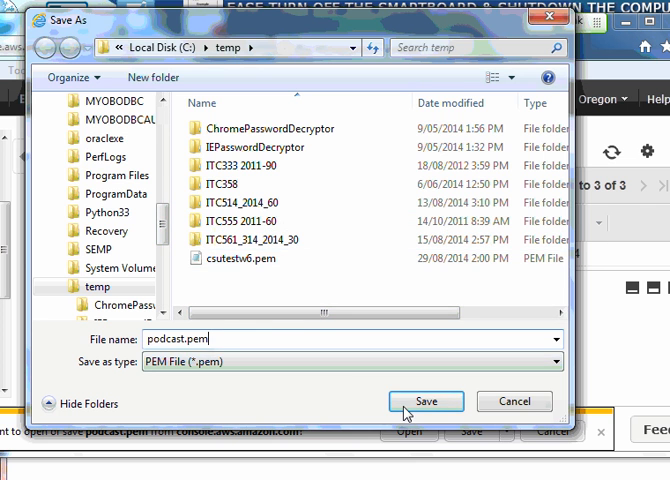
pyautogui.click(424, 400)
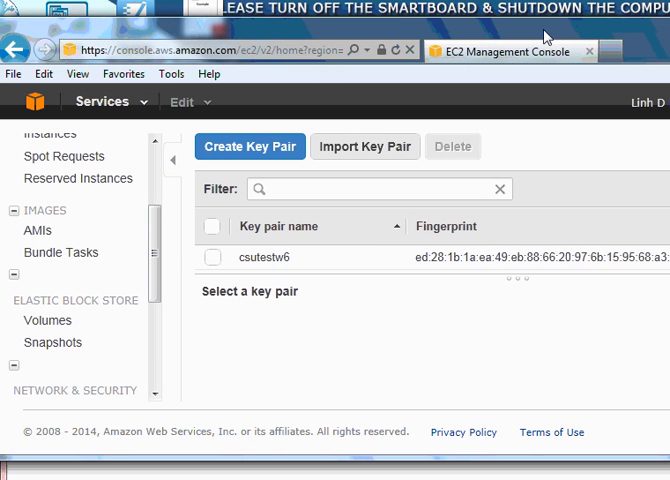
# Step: Start launching a new instance and show only free tier eligible machine images
pyautogui.scroll(-3)
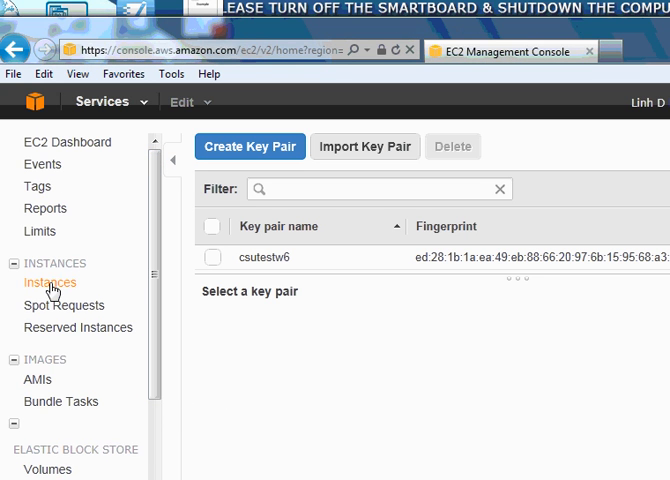
pyautogui.click(50, 284)
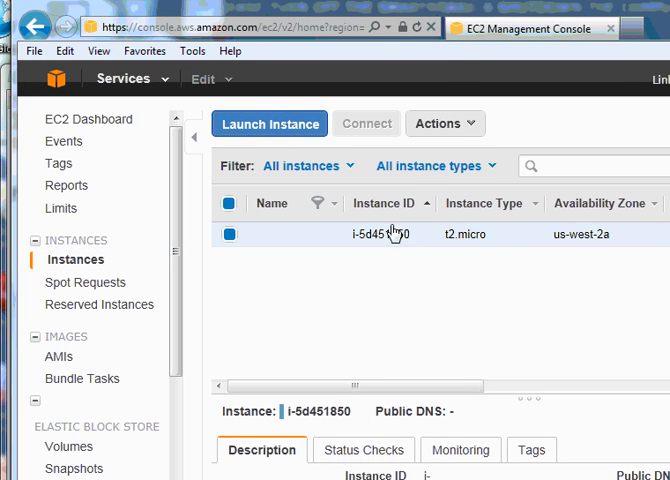
pyautogui.click(270, 122)
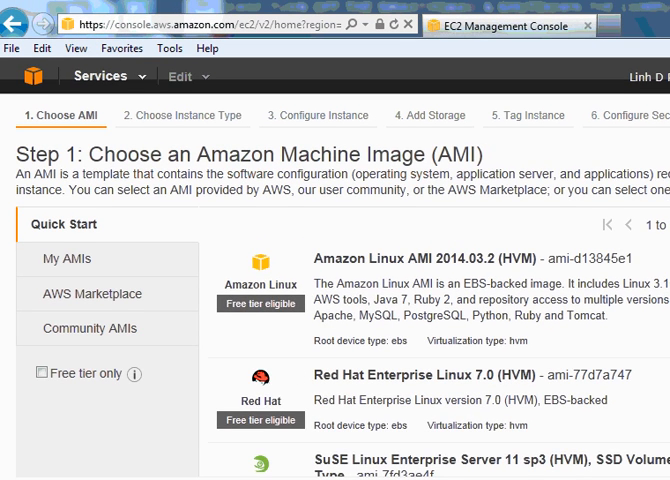
pyautogui.click(40, 372)
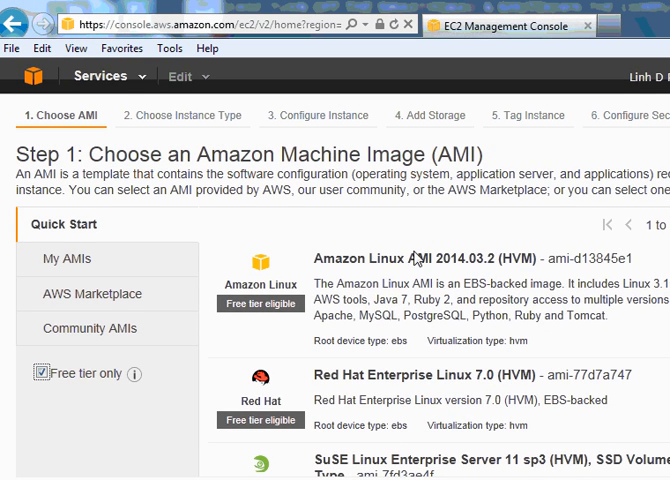
# Step: Choose Microsoft Windows Server 2012 R2 Base as the machine image
pyautogui.scroll(-3)
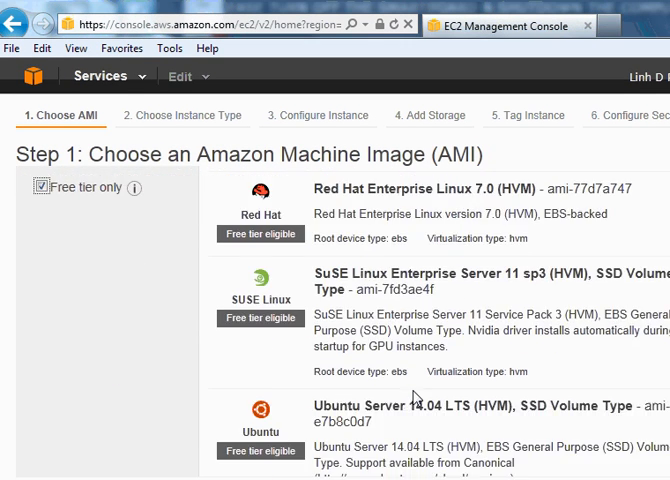
pyautogui.scroll(-3)
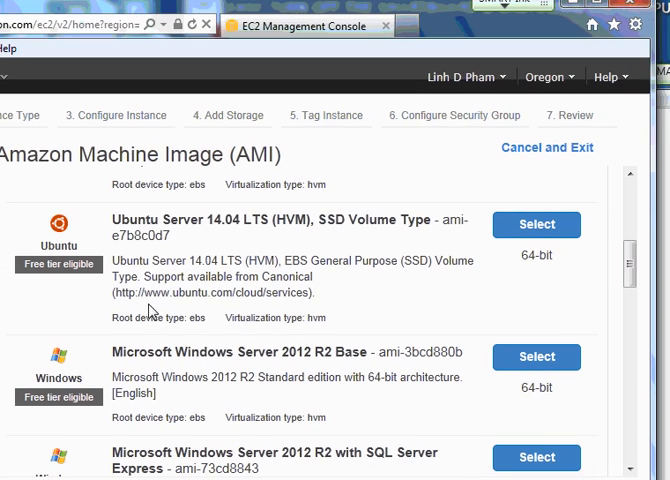
pyautogui.moveTo(534, 368)
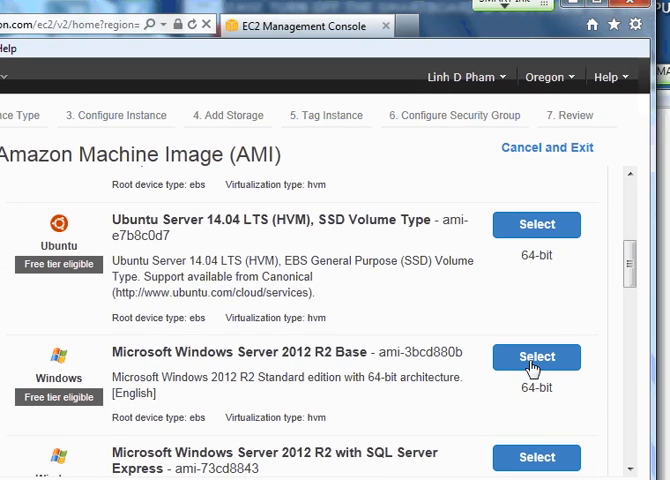
pyautogui.click(536, 356)
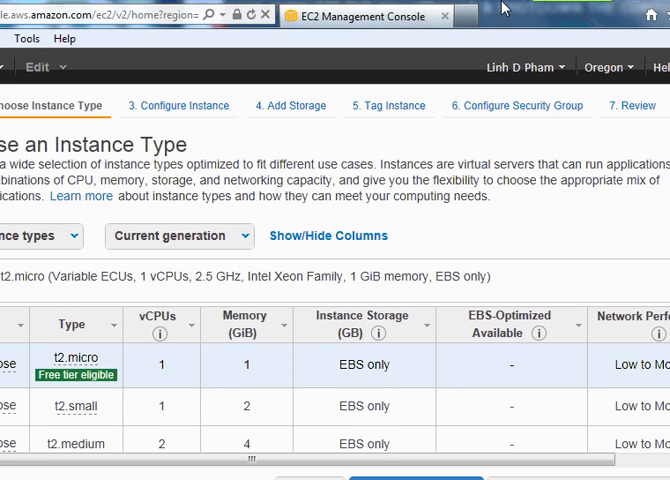
# Step: Review the t2.micro settings, acknowledge the podcast key pair and launch the Windows instance
pyautogui.scroll(-3)
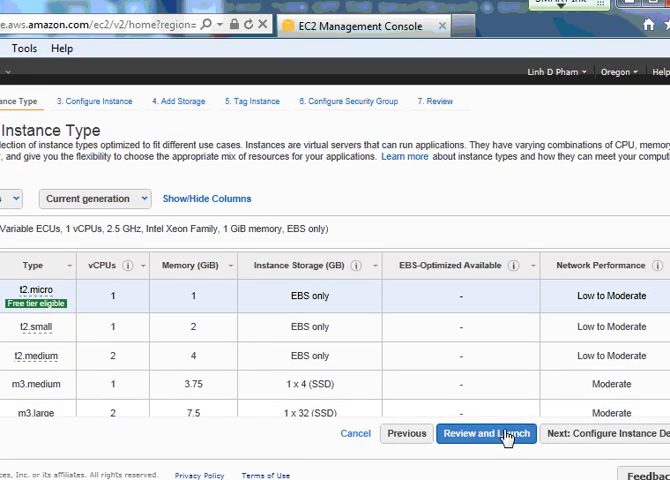
pyautogui.click(486, 432)
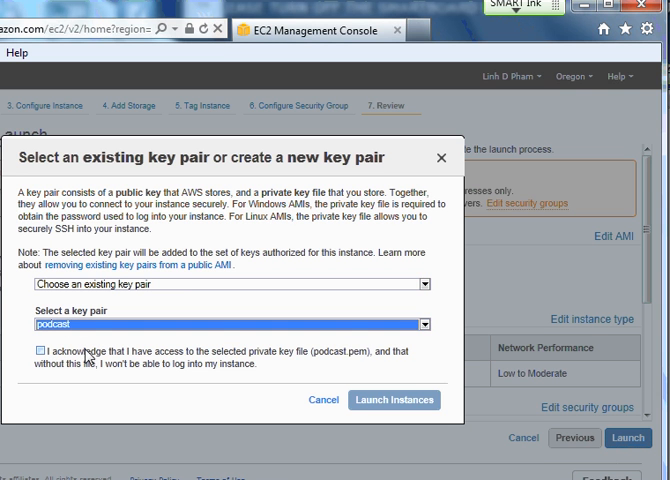
pyautogui.click(40, 352)
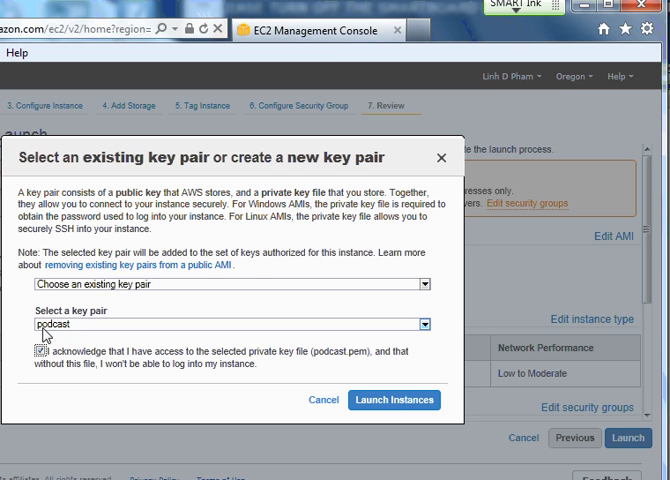
pyautogui.click(392, 400)
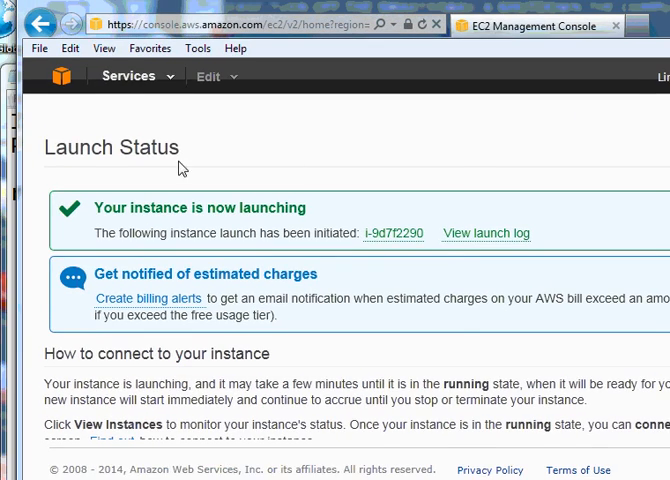
# Step: Go to the EC2 instances list showing the new running instance
pyautogui.click(128, 76)
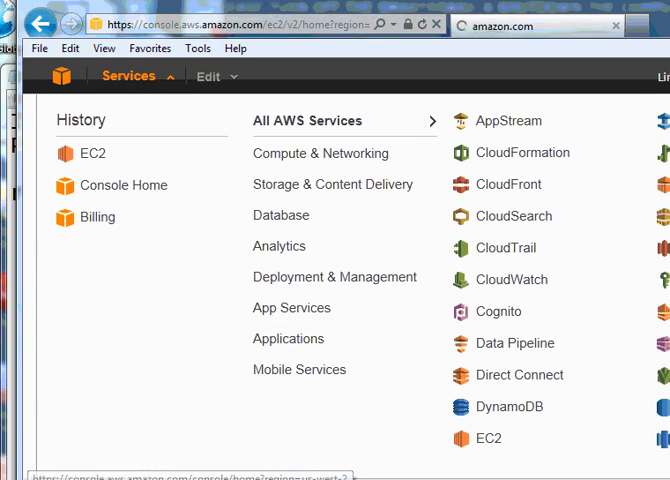
pyautogui.click(94, 152)
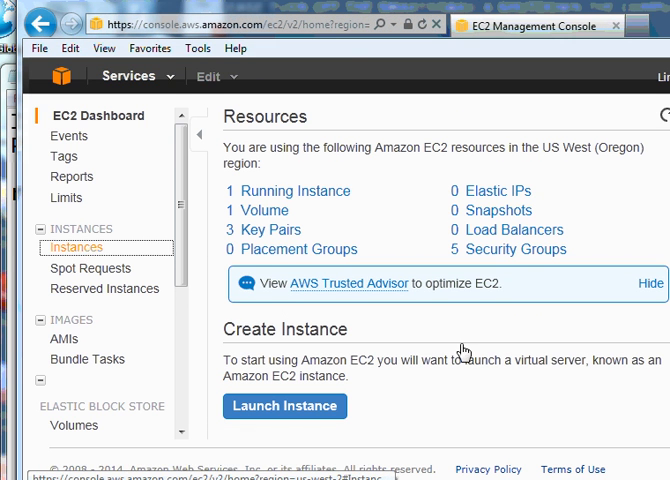
pyautogui.click(76, 246)
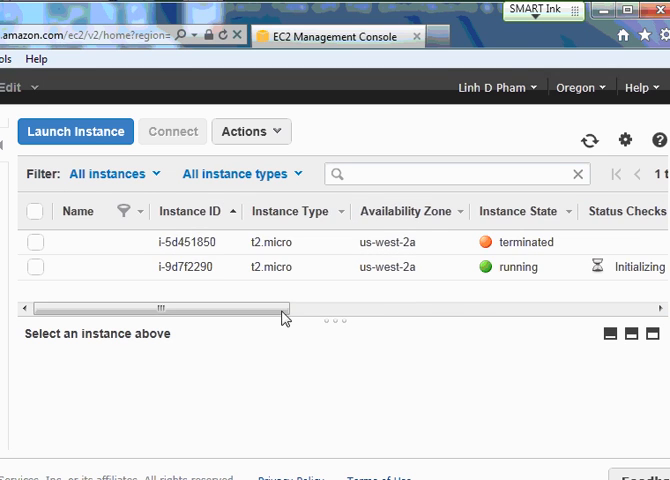
pyautogui.moveTo(284, 304); pyautogui.dragTo(536, 304)
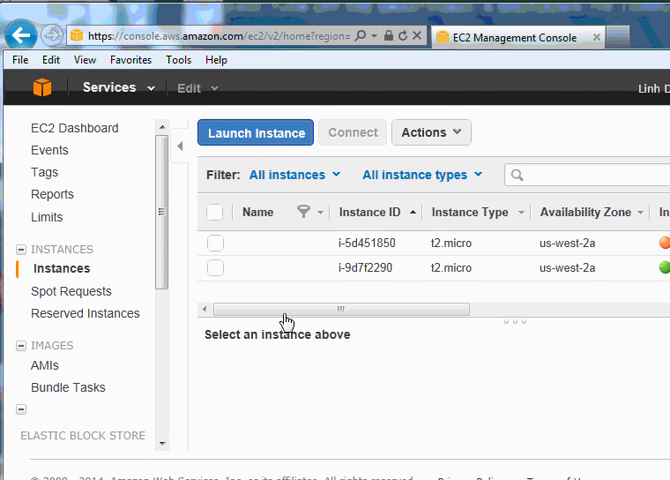
# Step: Start a second launch with the Red Hat Enterprise Linux 6.5 (PV) image on t1.micro
pyautogui.click(256, 132)
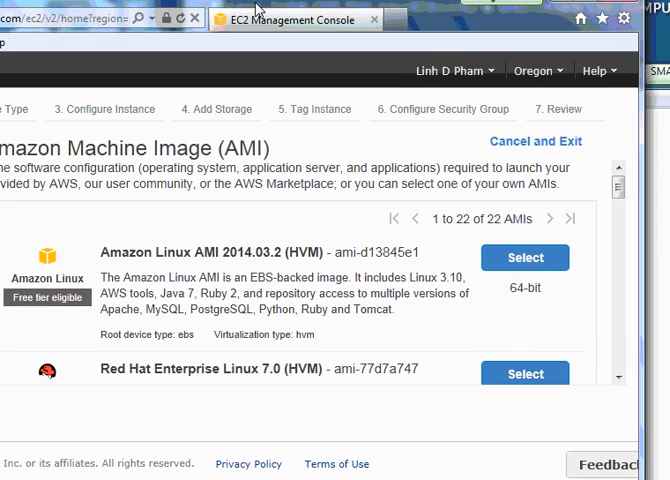
pyautogui.scroll(-3)
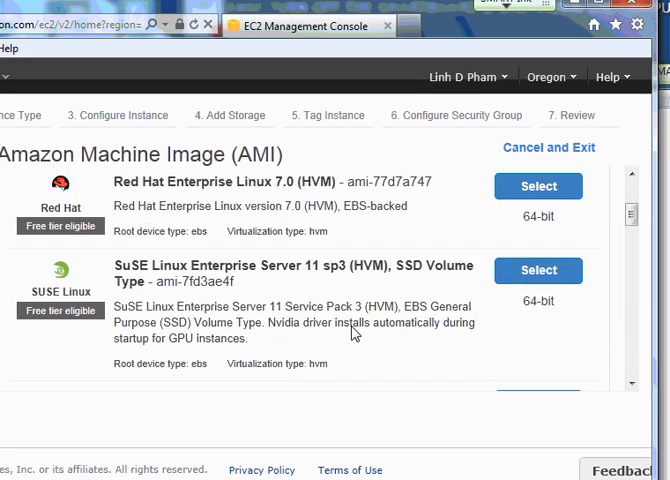
pyautogui.scroll(-3)
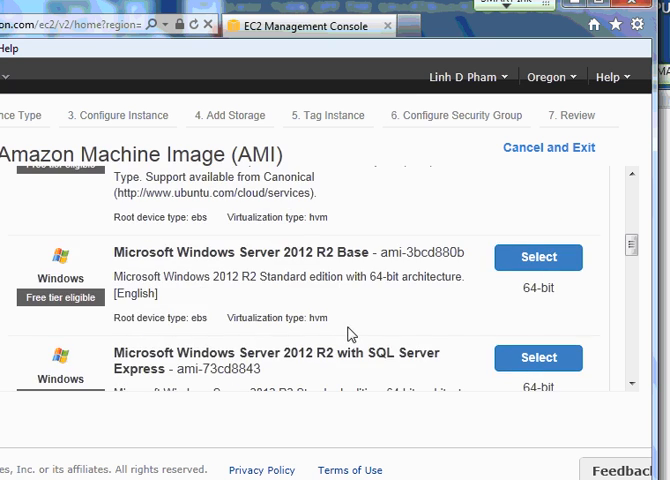
pyautogui.scroll(-3)
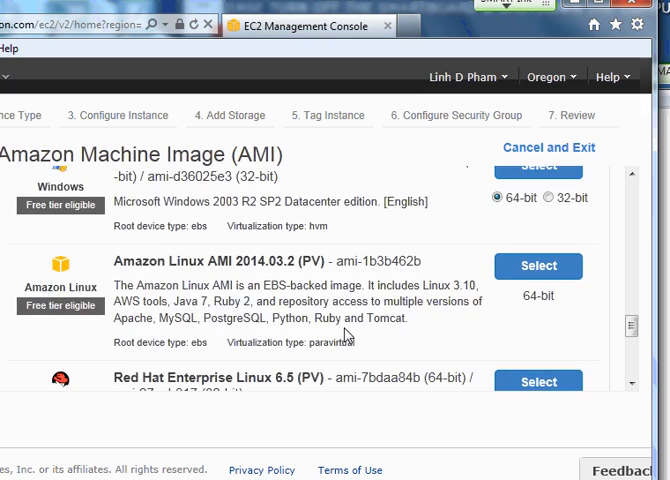
pyautogui.scroll(-3)
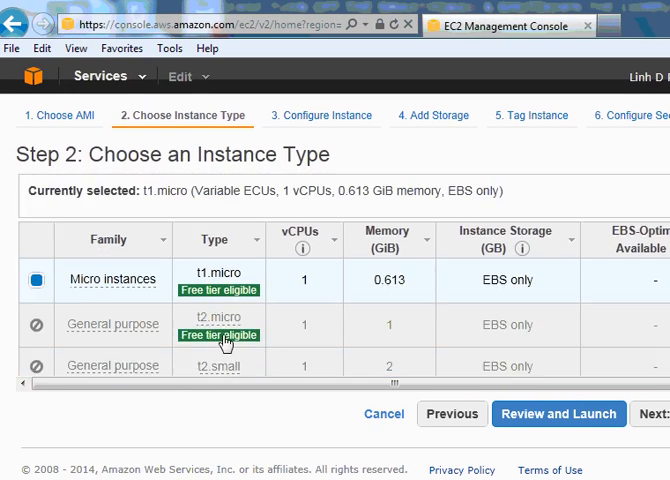
pyautogui.scroll(-3)
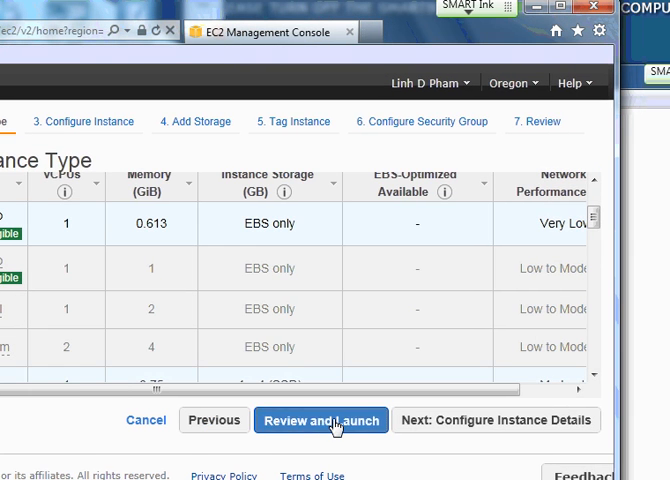
pyautogui.click(320, 420)
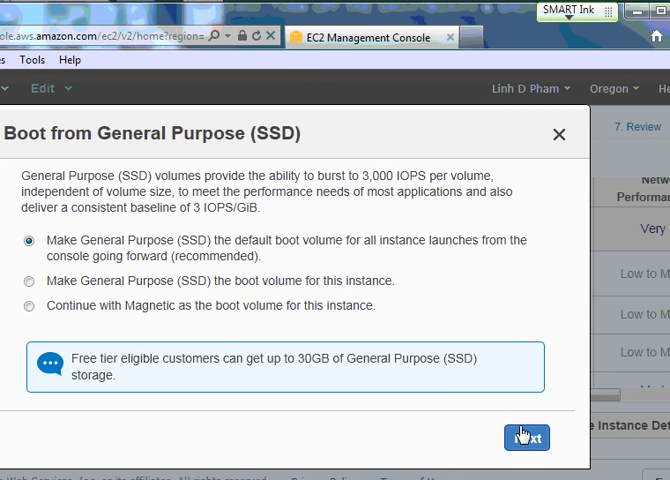
# Step: Keep General Purpose SSD, pick the podcast key pair and launch the Linux instance
pyautogui.click(526, 438)
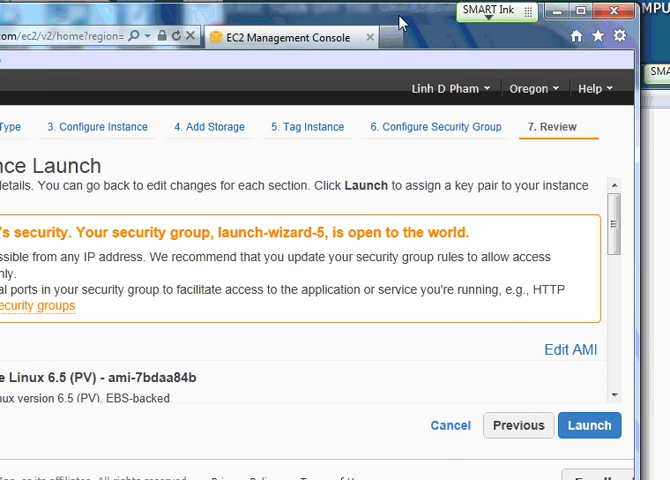
pyautogui.click(588, 424)
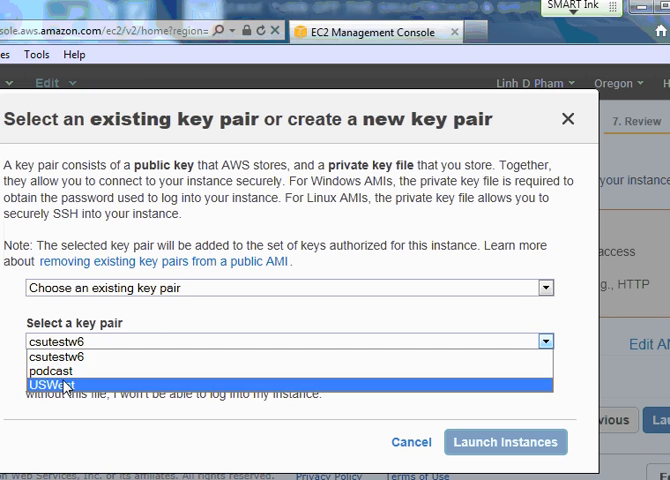
pyautogui.click(48, 372)
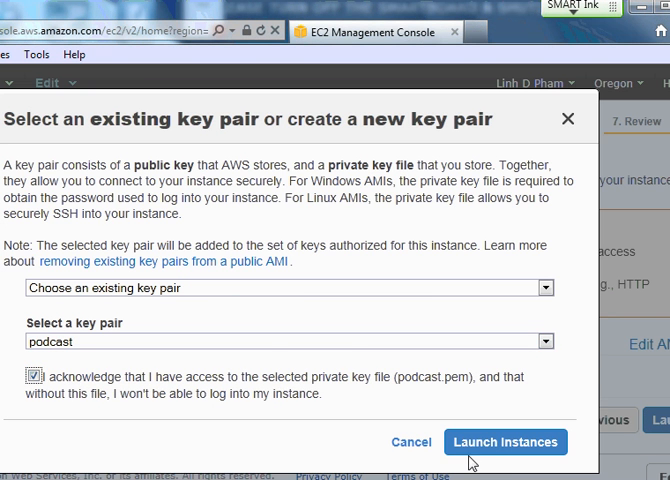
pyautogui.click(504, 442)
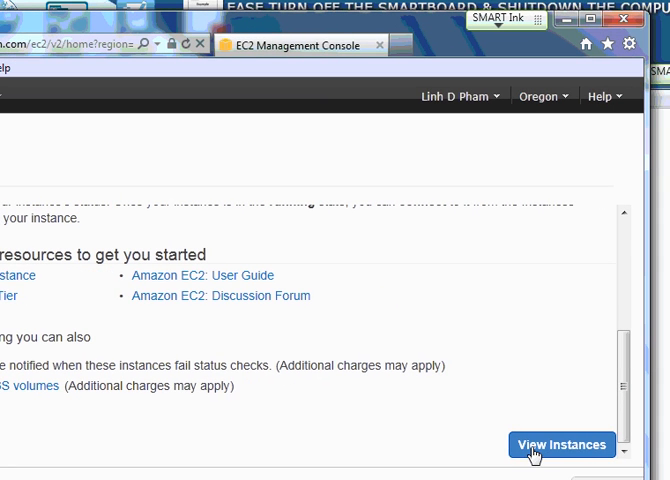
pyautogui.moveTo(588, 444)
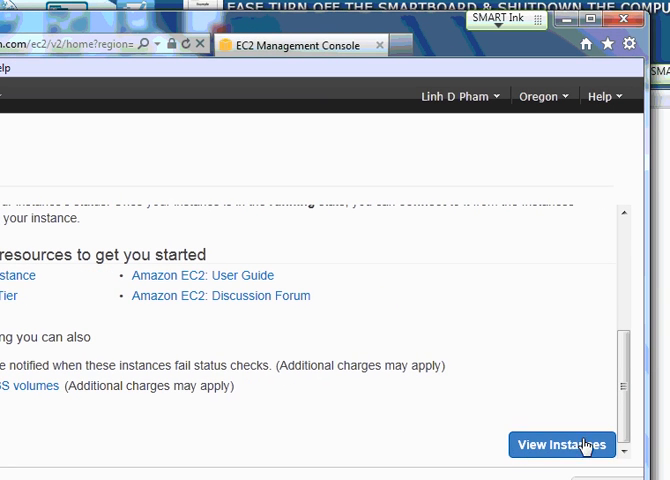
# Step: Name the Linux instance 'Linux 6' in the instances list
pyautogui.click(562, 444)
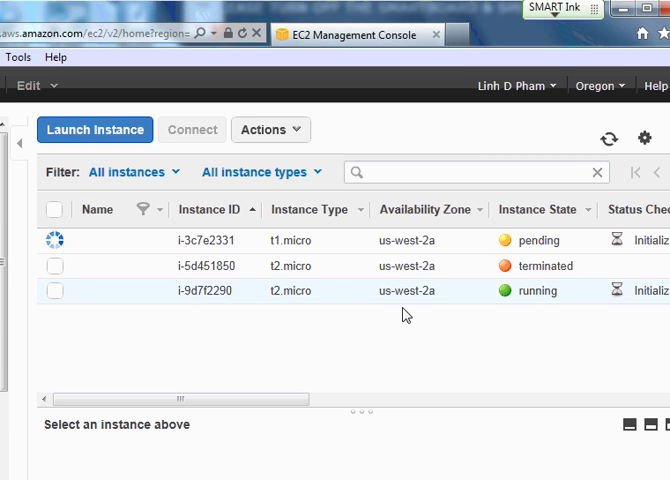
pyautogui.click(56, 292)
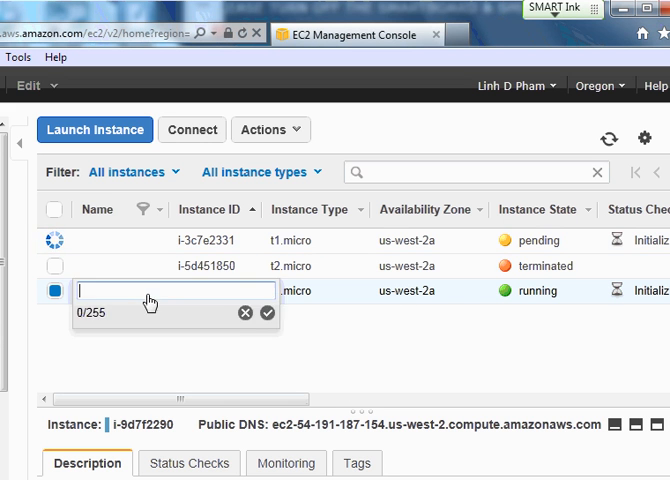
pyautogui.write('Win')
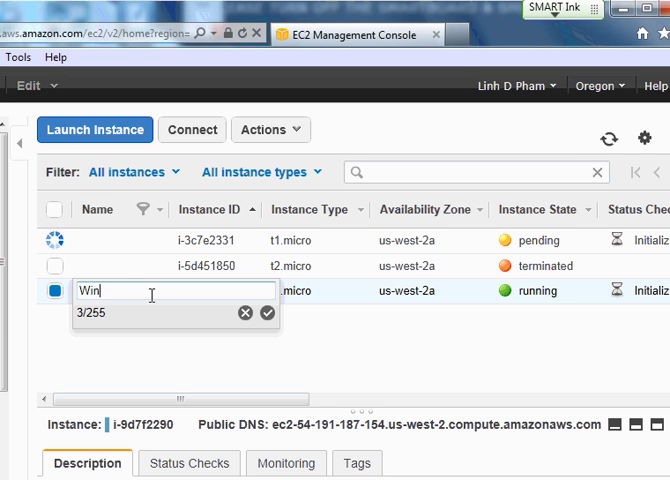
pyautogui.write('2012')
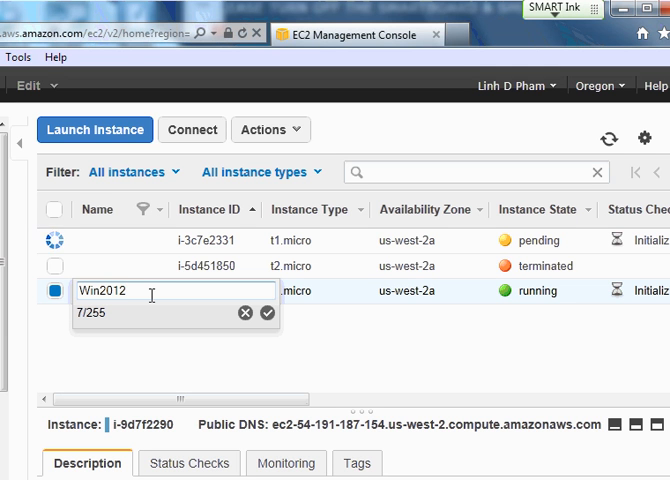
pyautogui.write('test')
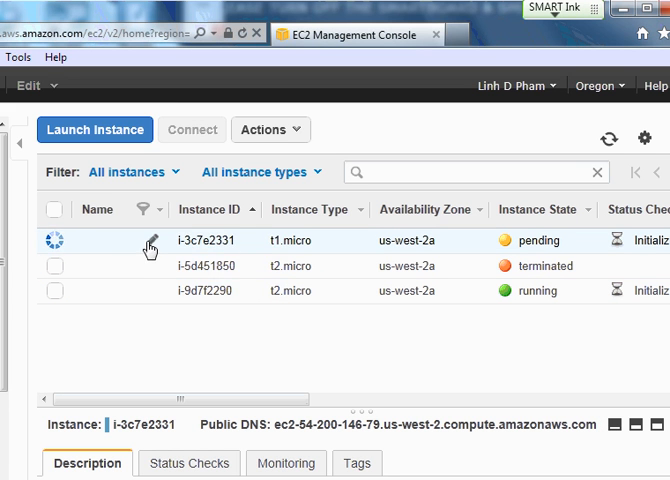
pyautogui.write('Lin')
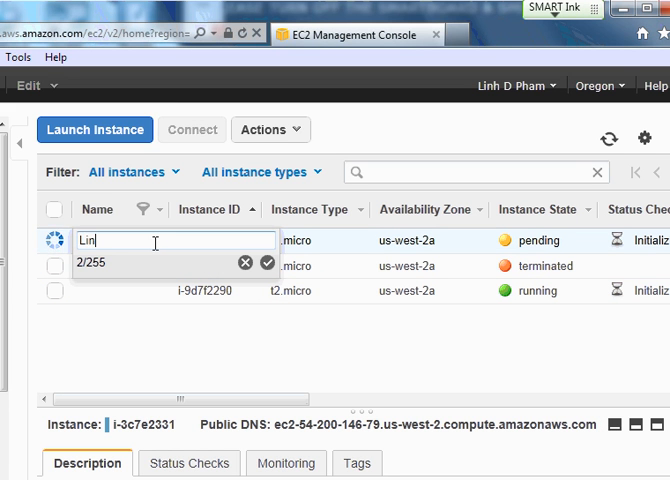
pyautogui.write('56.z')
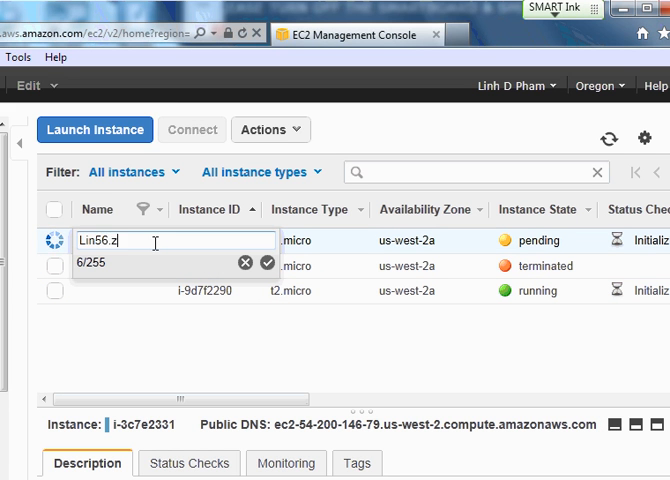
pyautogui.press('BackSpace')
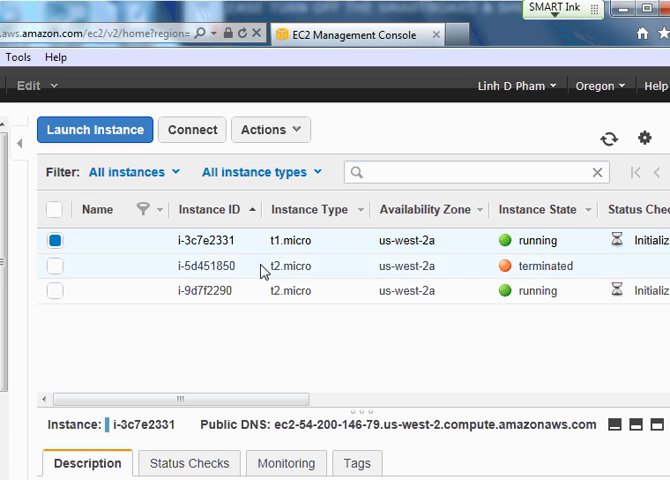
# Step: Name the Windows instance 'Windows 2012 test' and save it
pyautogui.click(116, 292)
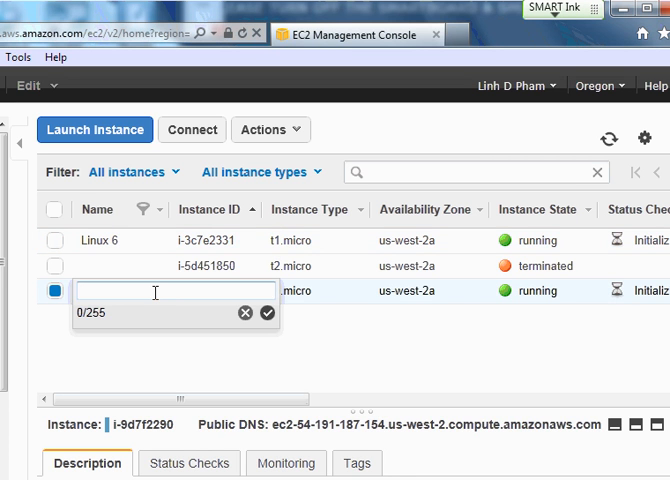
pyautogui.write('Win')
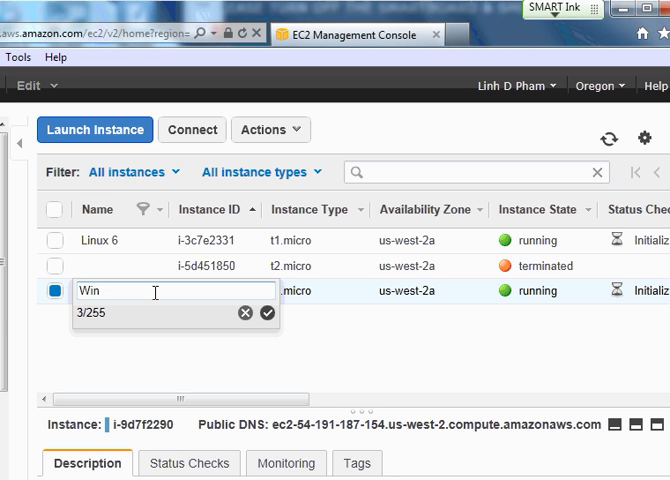
pyautogui.write('indows 2012')
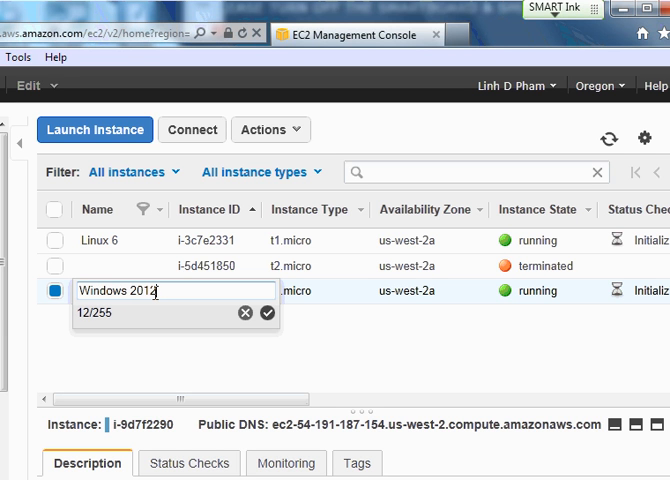
pyautogui.write('test')
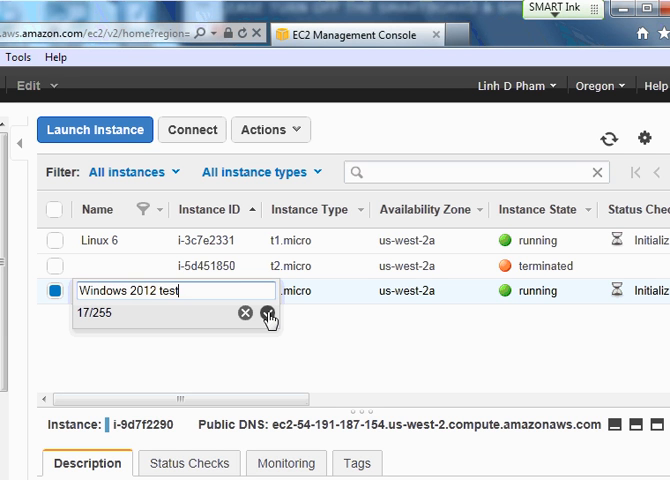
pyautogui.click(268, 314)
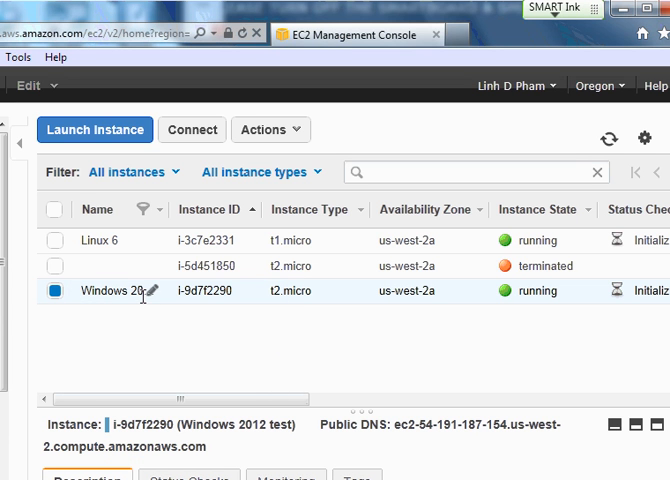
pyautogui.moveTo(244, 296)
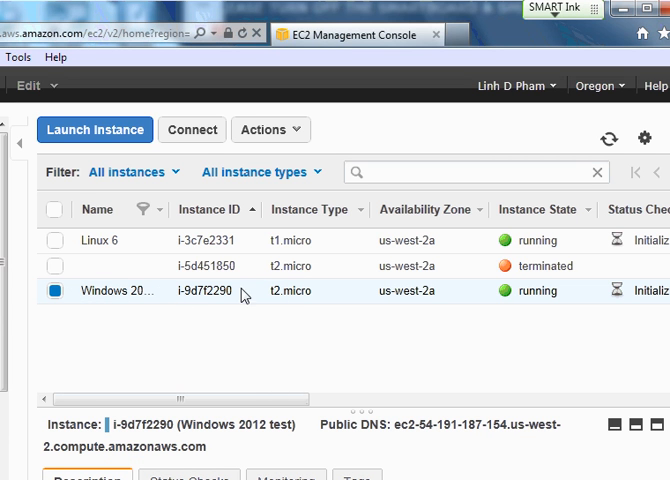
# Step: Select the Windows 2012 test instance and show its Connect details with the public IP
pyautogui.click(56, 292)
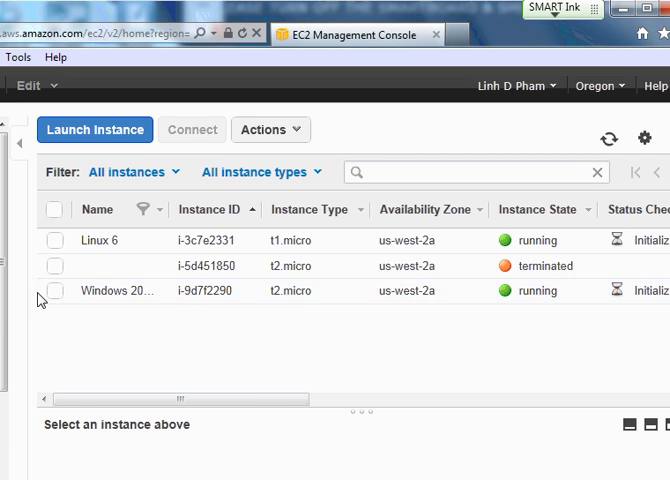
pyautogui.click(56, 292)
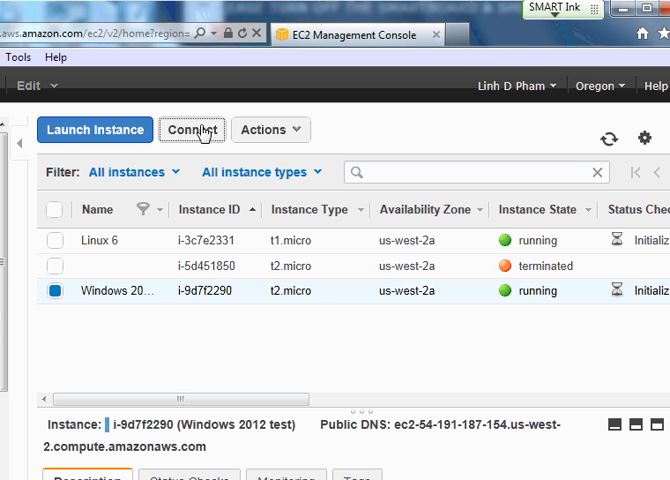
pyautogui.click(192, 130)
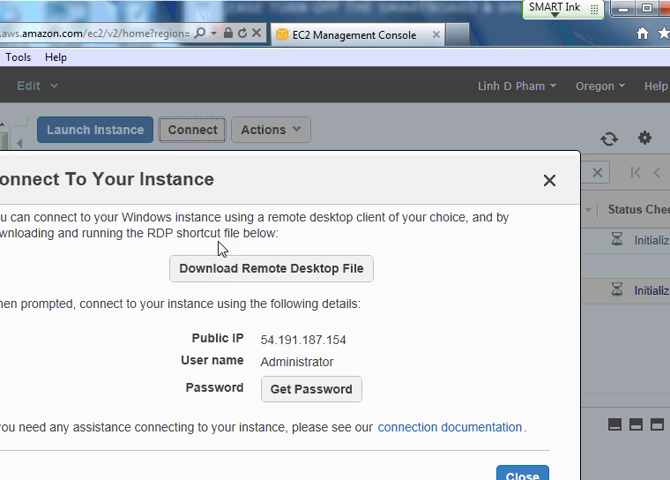
pyautogui.doubleClick(304, 340)
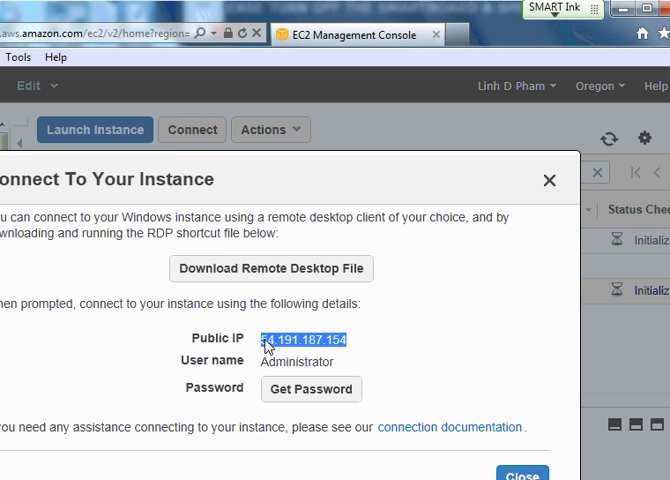
pyautogui.moveTo(240, 276)
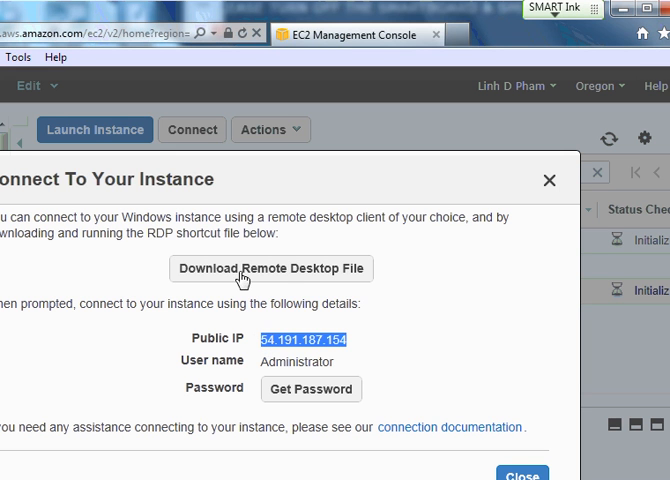
pyautogui.moveTo(448, 428)
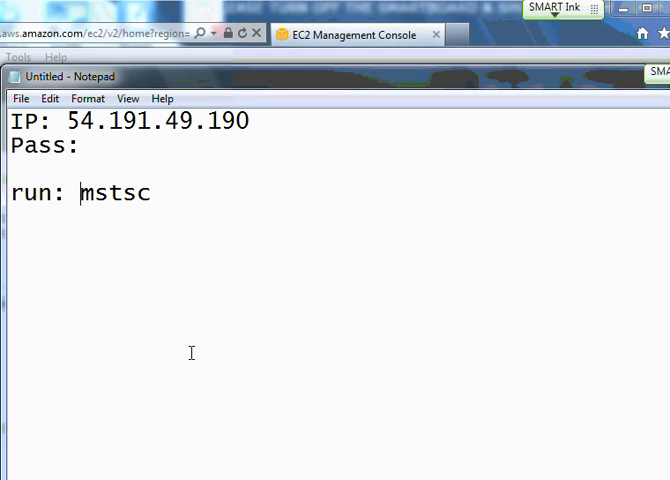
# Step: Replace the old IP in the Notepad note with 54.191.187.154
pyautogui.moveTo(60, 120); pyautogui.dragTo(250, 120)
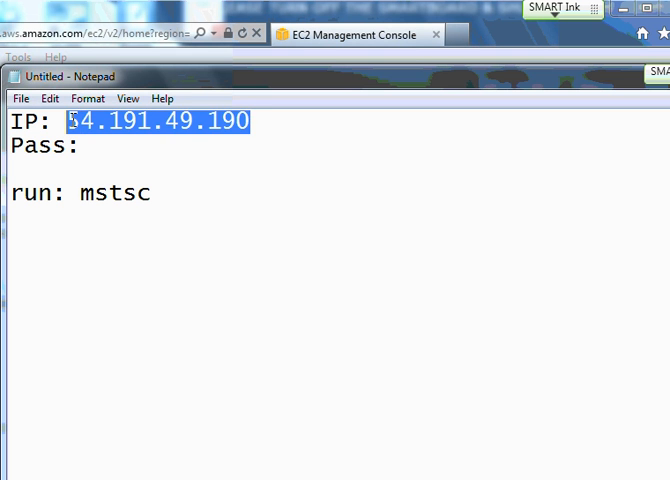
pyautogui.write('54.191.187.154')
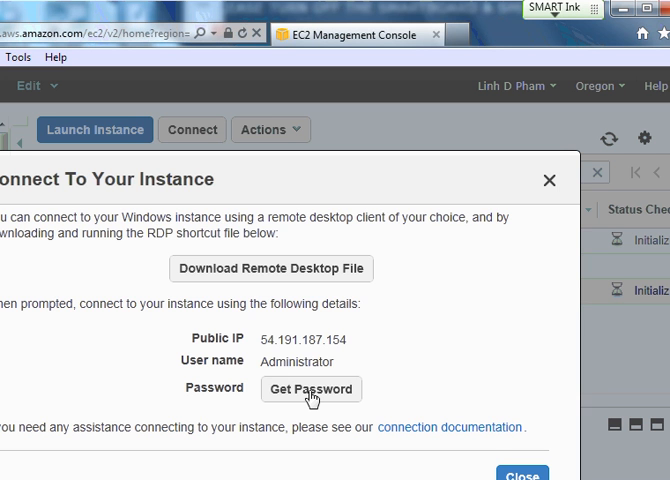
# Step: Request the Windows password and copy the private key text from podcast.pem
pyautogui.click(312, 388)
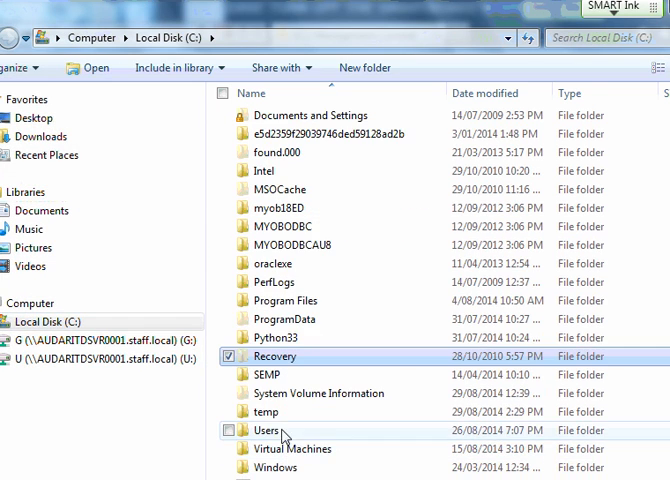
pyautogui.doubleClick(264, 412)
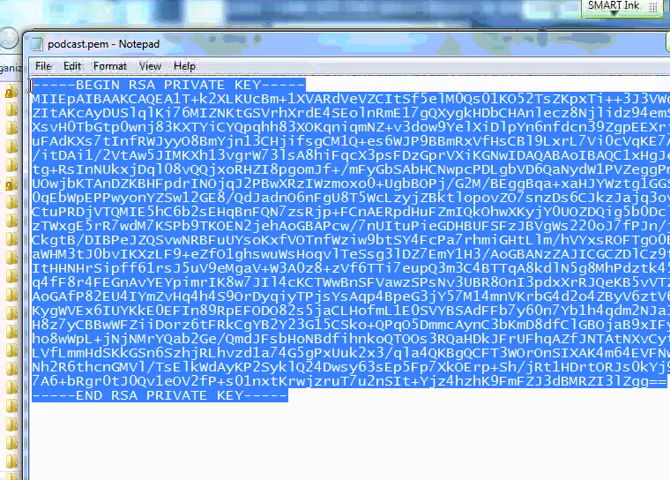
pyautogui.click(308, 396)
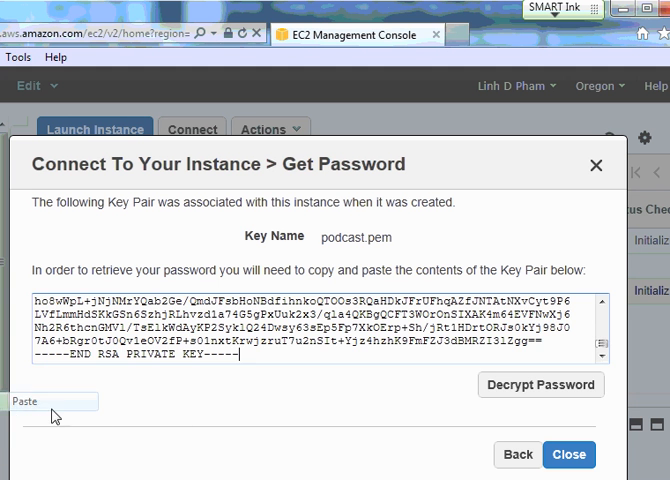
pyautogui.moveTo(540, 384)
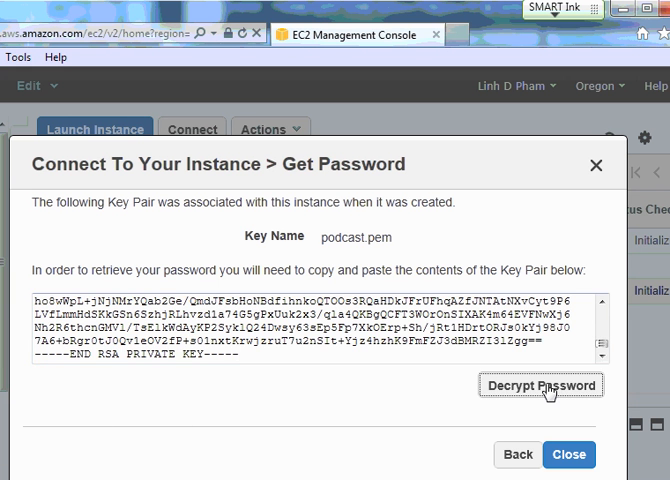
# Step: Decrypt the Administrator password with the pasted key and copy it
pyautogui.click(540, 384)
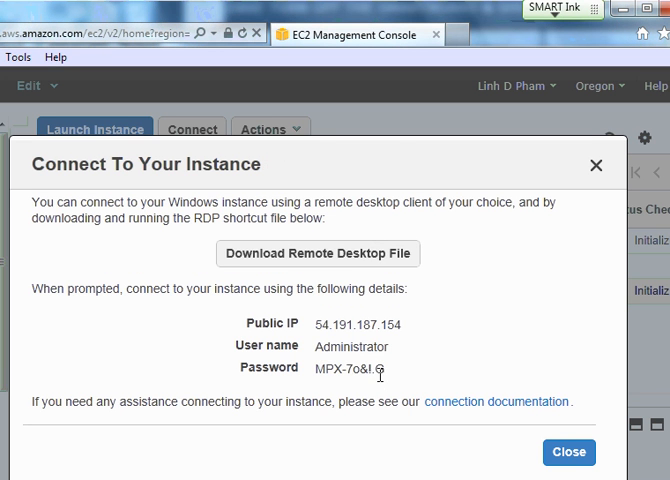
pyautogui.doubleClick(348, 368)
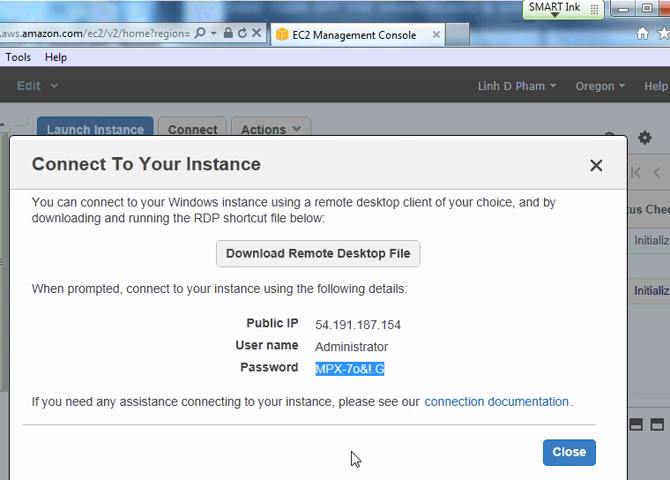
pyautogui.click(568, 452)
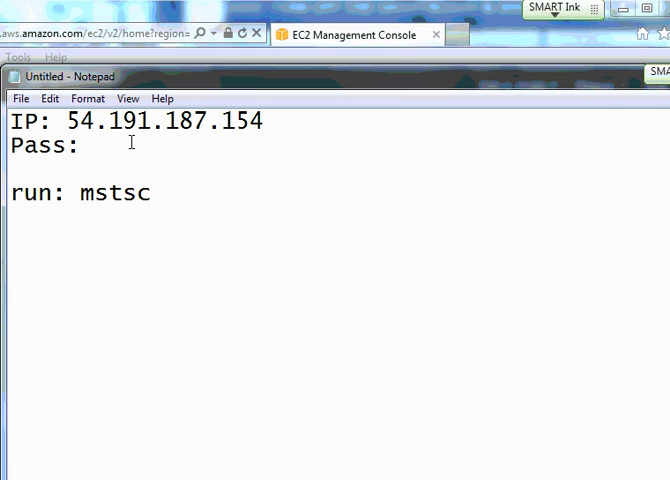
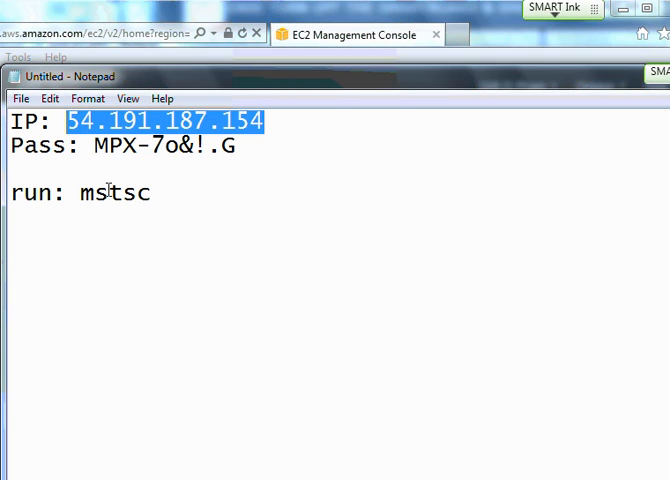
pyautogui.click(10, 476)
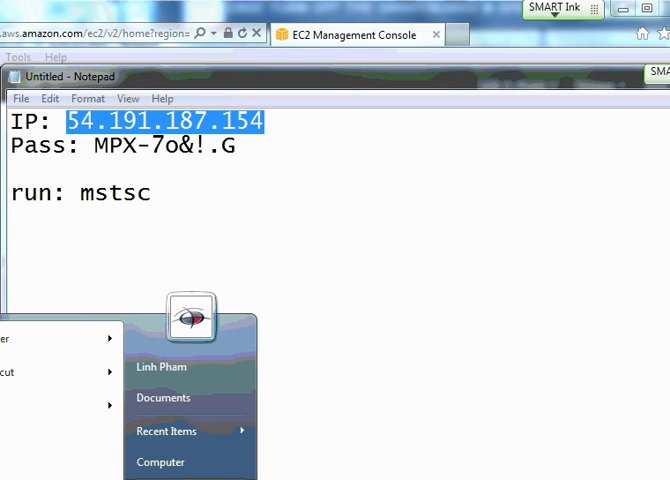
pyautogui.moveTo(58, 474)
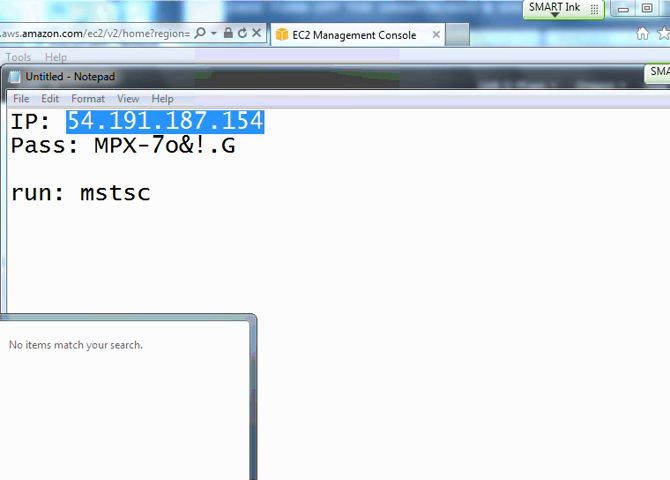
pyautogui.write('mstsc')
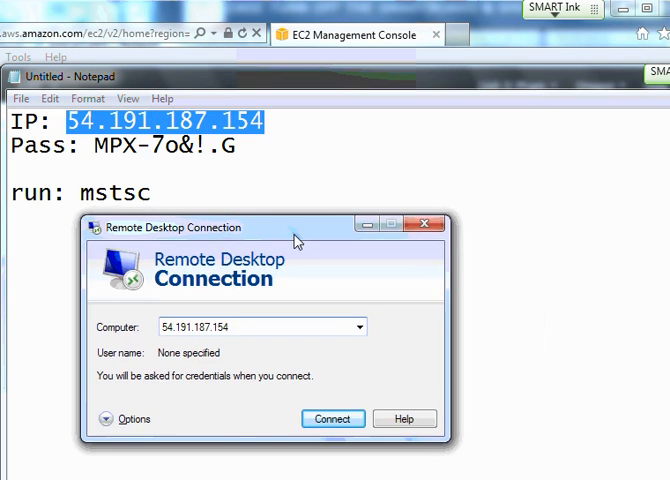
# Step: Connect to 54.191.187.154 and sign in as Administrator with the decrypted password
pyautogui.click(332, 420)
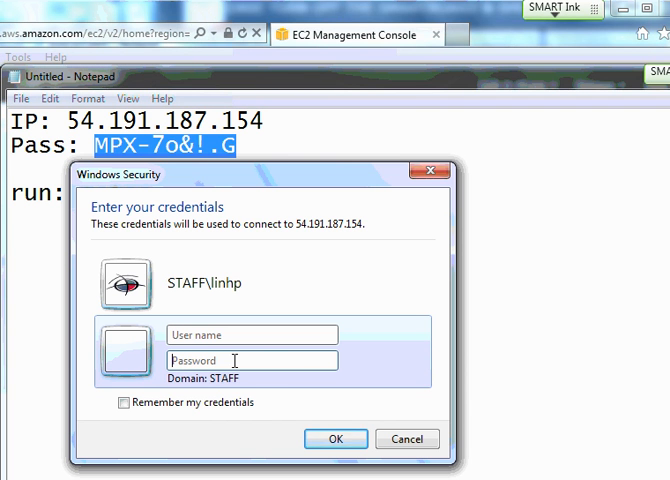
pyautogui.write('A')
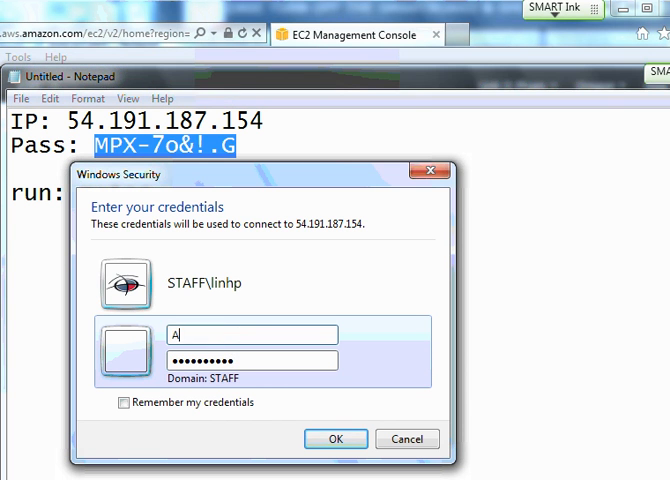
pyautogui.write('dministrator')
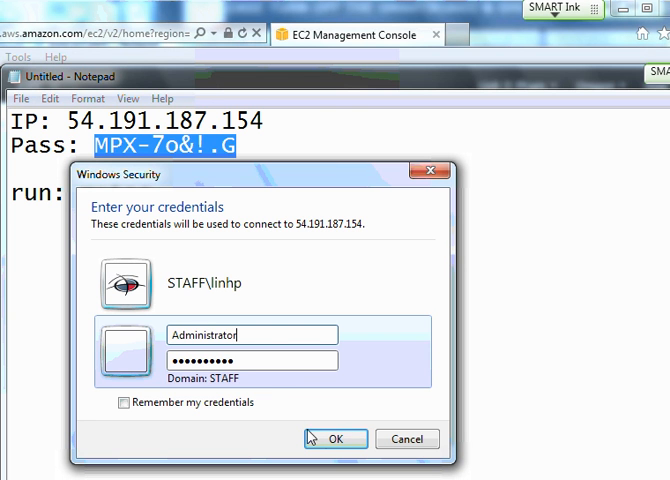
pyautogui.click(336, 440)
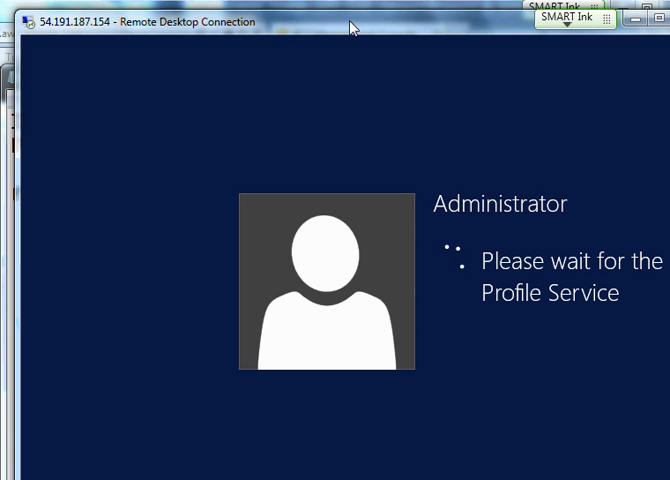
pyautogui.moveTo(320, 148)
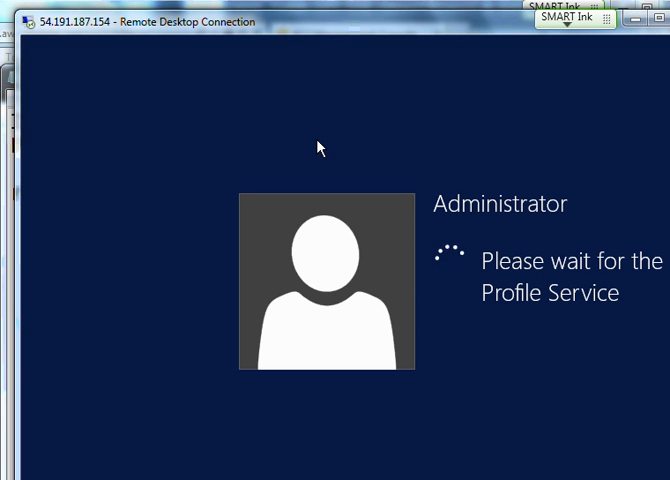